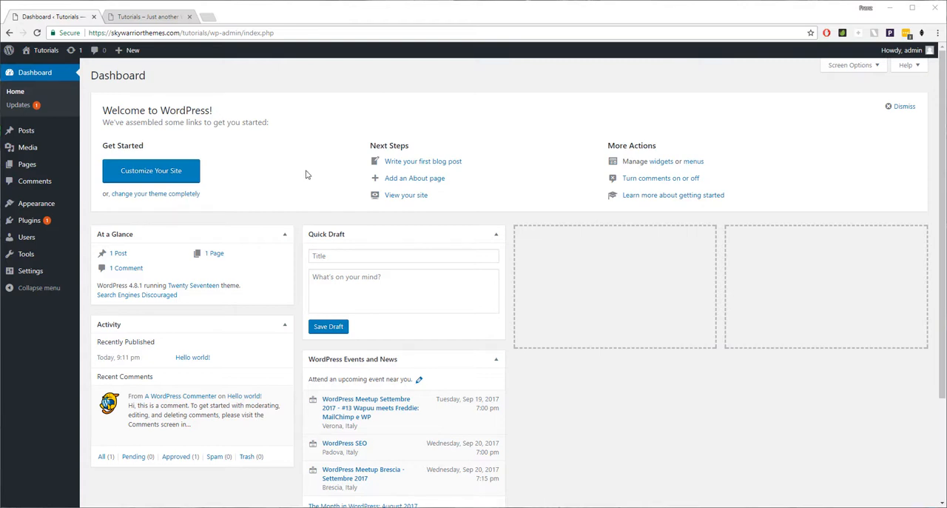
{"action": "mouse_move", "coordinate": [309, 161]}
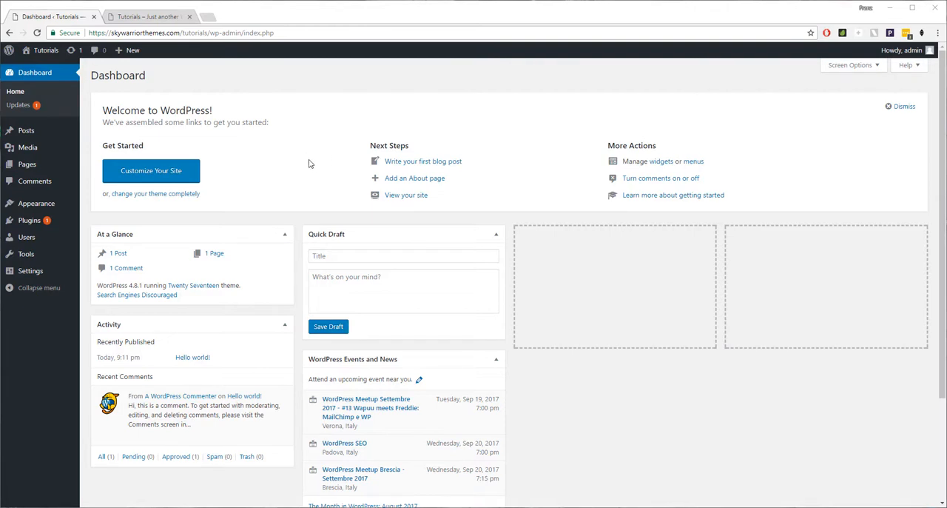
{"action": "mouse_move", "coordinate": [291, 176]}
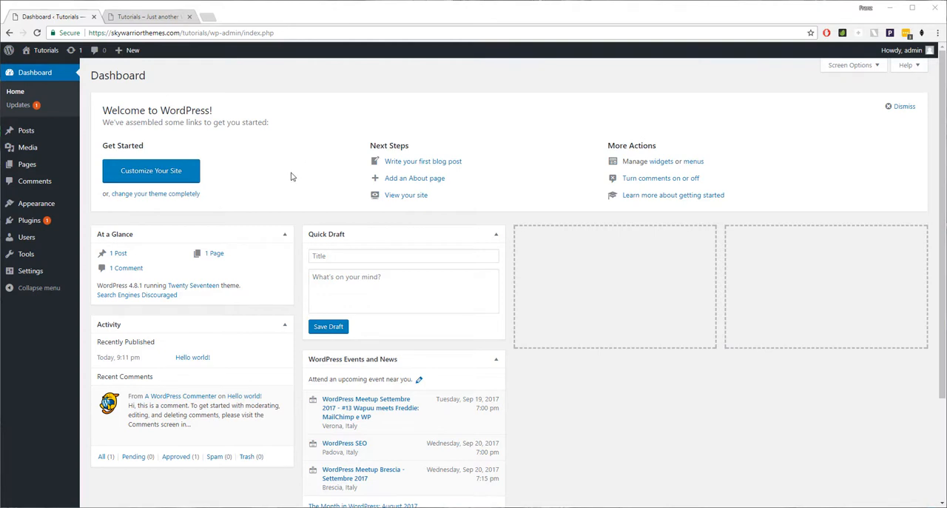
{"action": "mouse_move", "coordinate": [37, 203]}
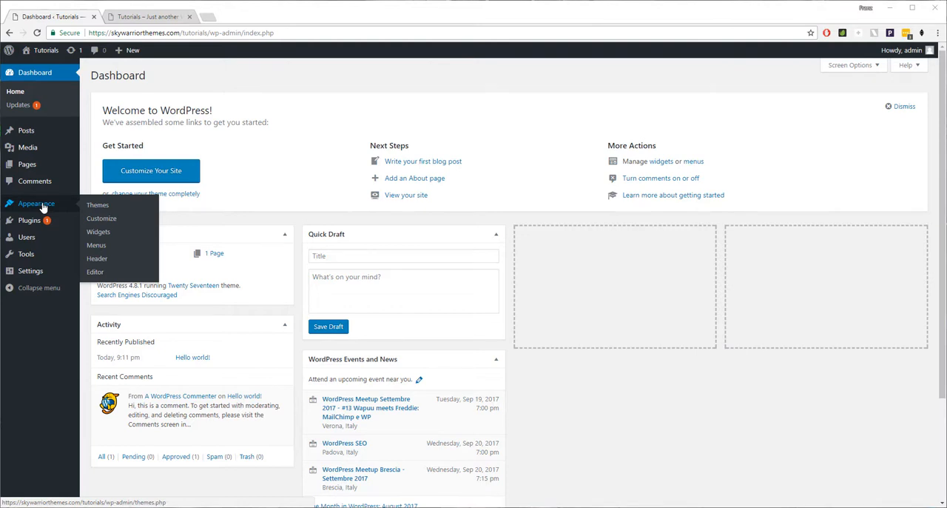
Reach the Add Themes zip upload form from Appearance > Themes via Add New.
{"action": "left_click", "coordinate": [97, 205]}
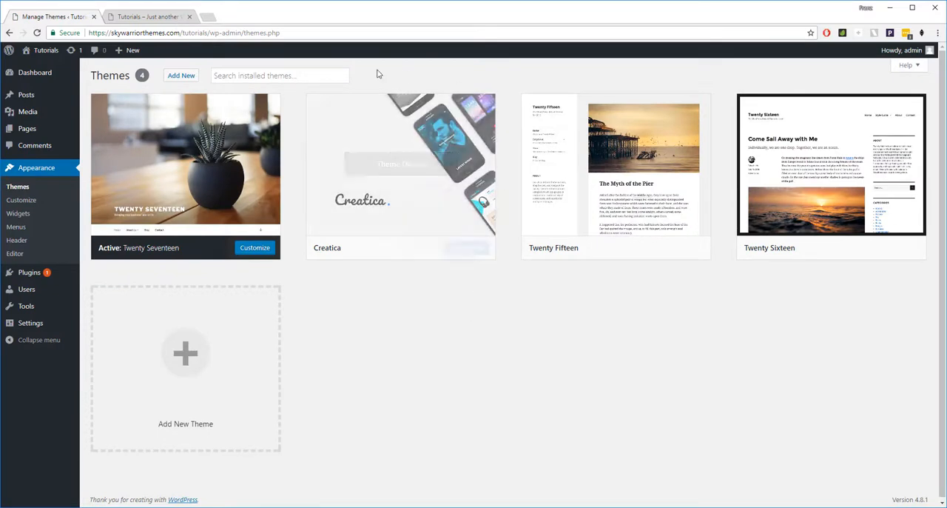
{"action": "mouse_move", "coordinate": [384, 126]}
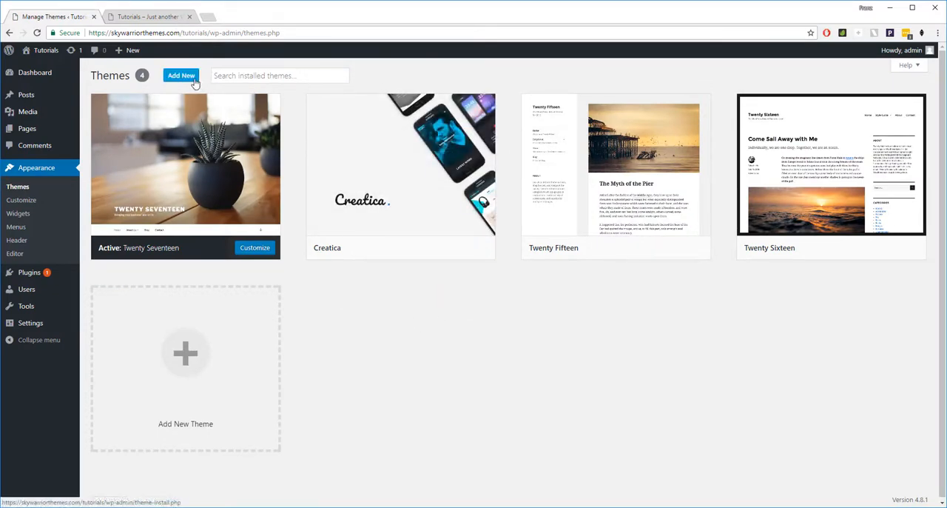
{"action": "left_click", "coordinate": [181, 76]}
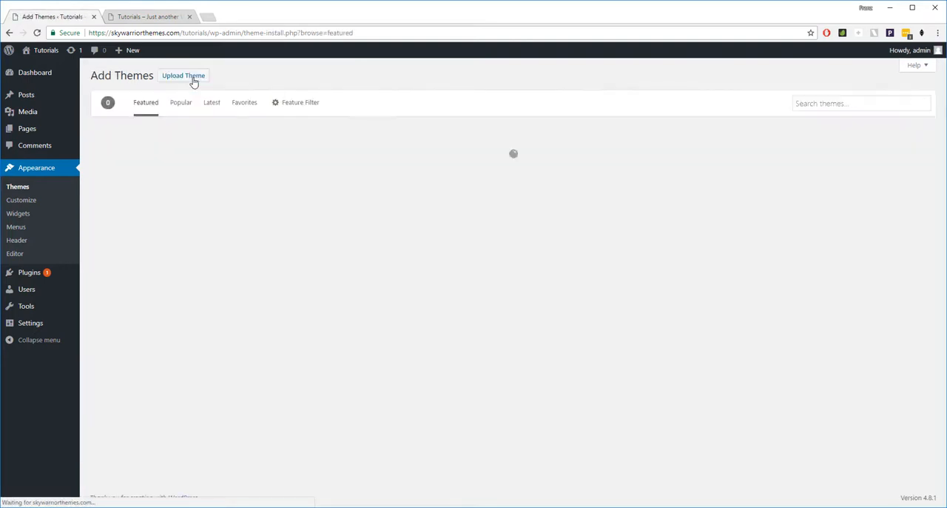
{"action": "left_click", "coordinate": [183, 75]}
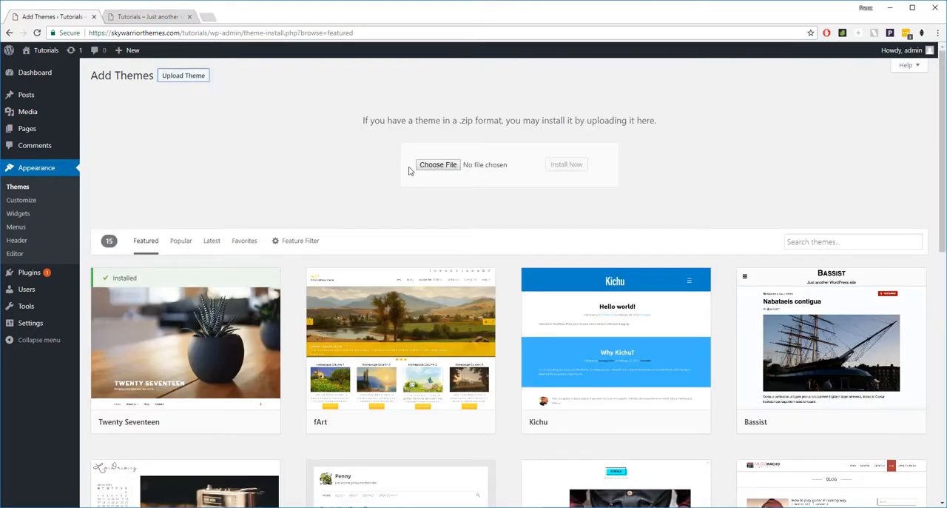
{"action": "mouse_move", "coordinate": [434, 181]}
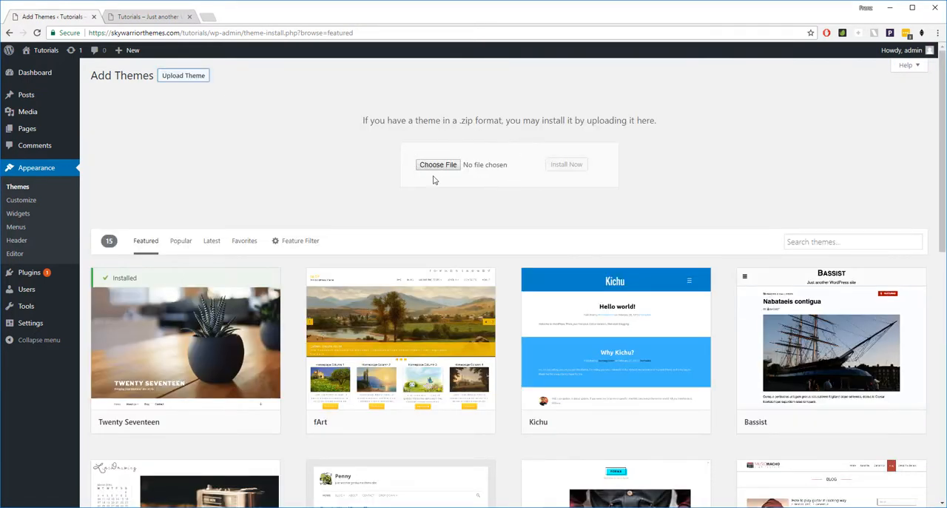
{"action": "mouse_move", "coordinate": [487, 169]}
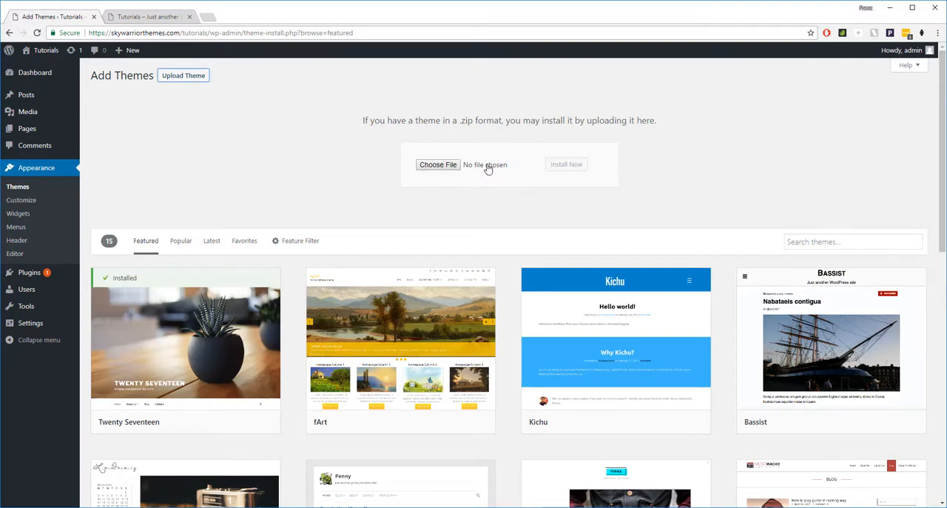
{"action": "mouse_move", "coordinate": [60, 202]}
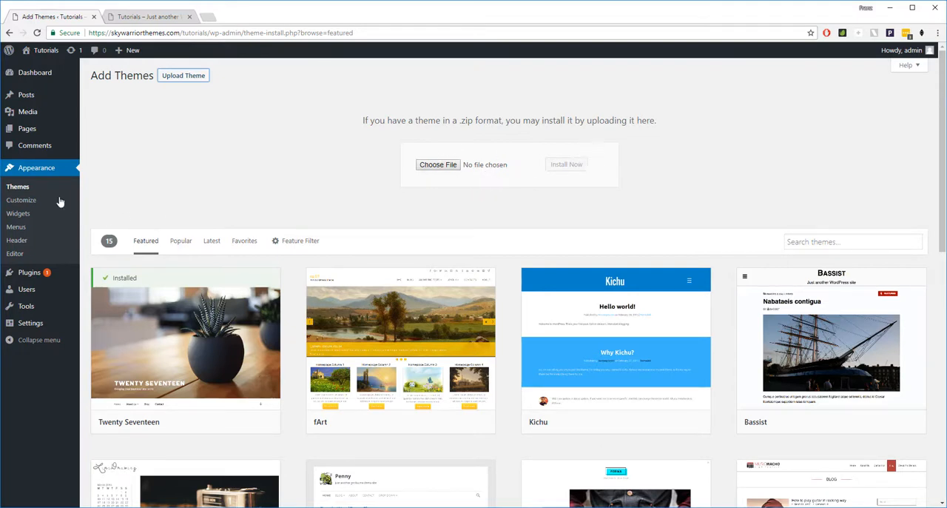
Activate the Creatica theme from the installed themes list.
{"action": "left_click", "coordinate": [17, 186]}
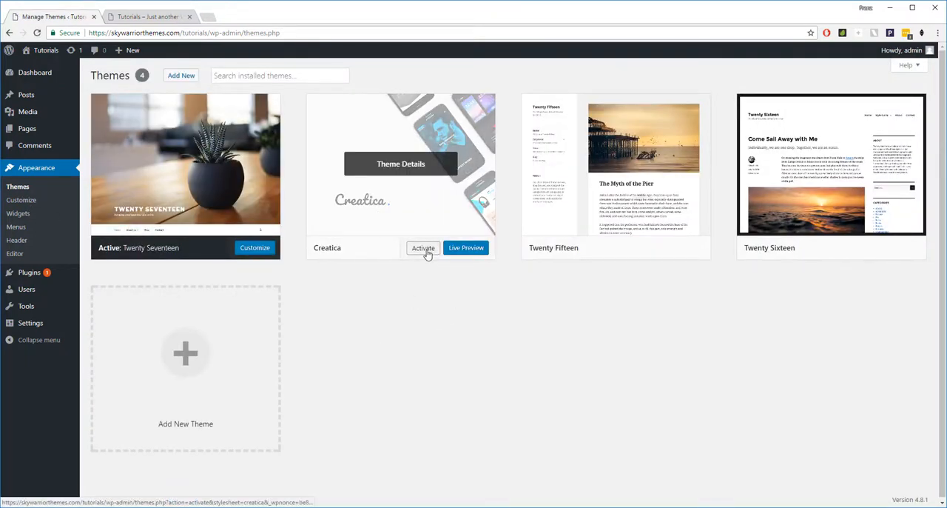
{"action": "left_click", "coordinate": [422, 248]}
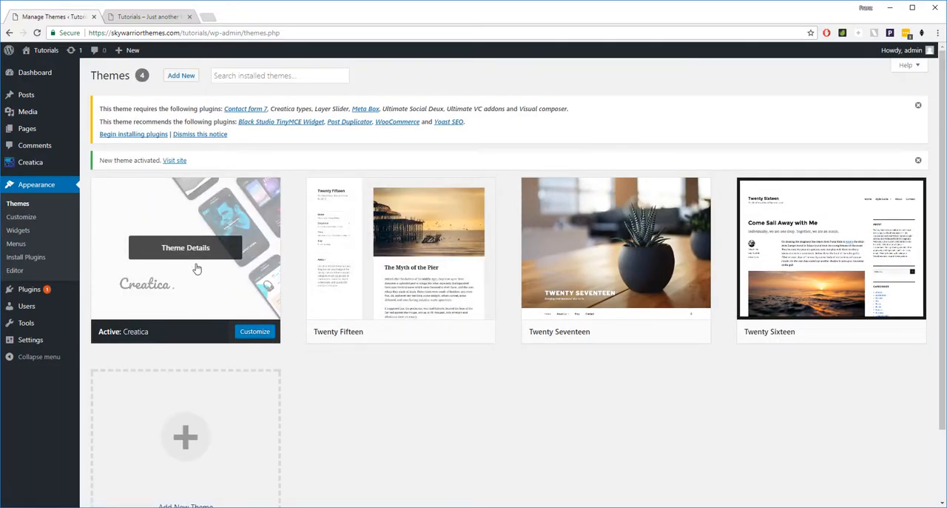
{"action": "mouse_move", "coordinate": [237, 163]}
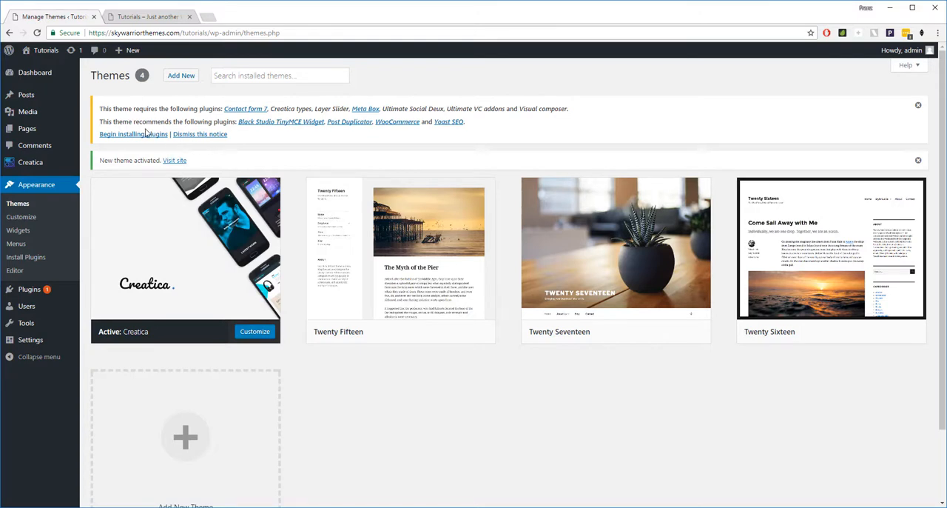
{"action": "mouse_move", "coordinate": [133, 134]}
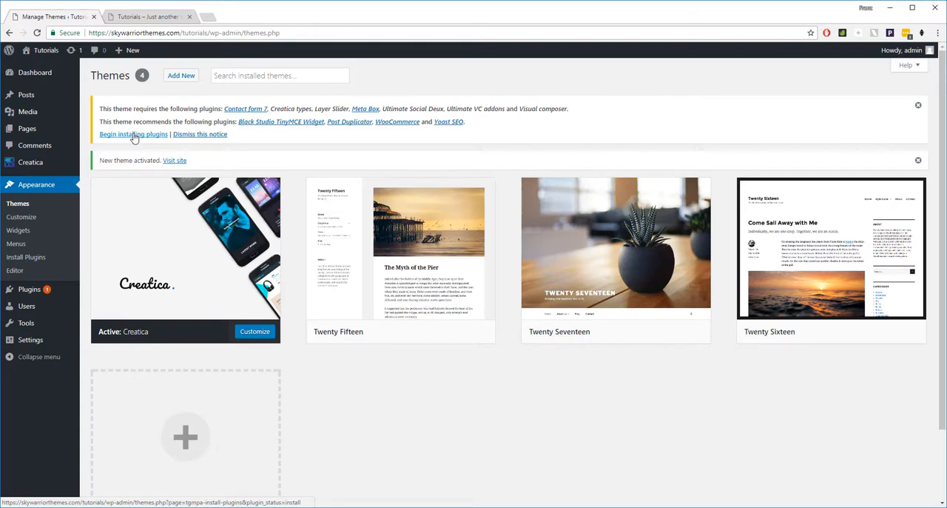
Select all eleven Creatica plugins and run the Install bulk action to completion.
{"action": "left_click", "coordinate": [133, 134]}
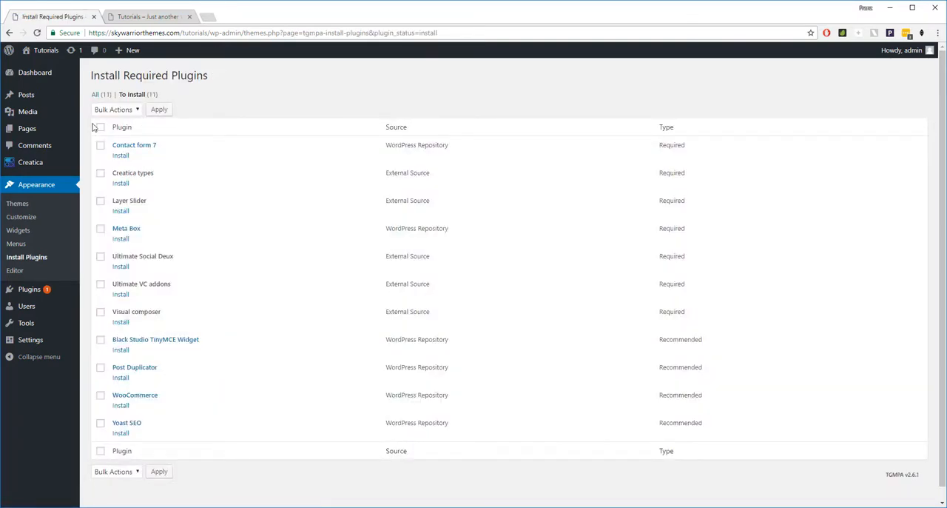
{"action": "left_click", "coordinate": [100, 127]}
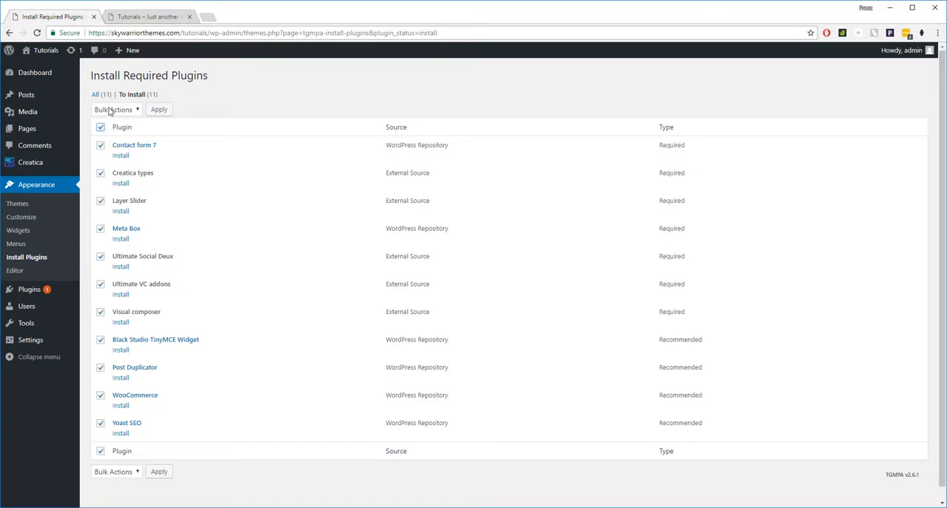
{"action": "left_click", "coordinate": [117, 108]}
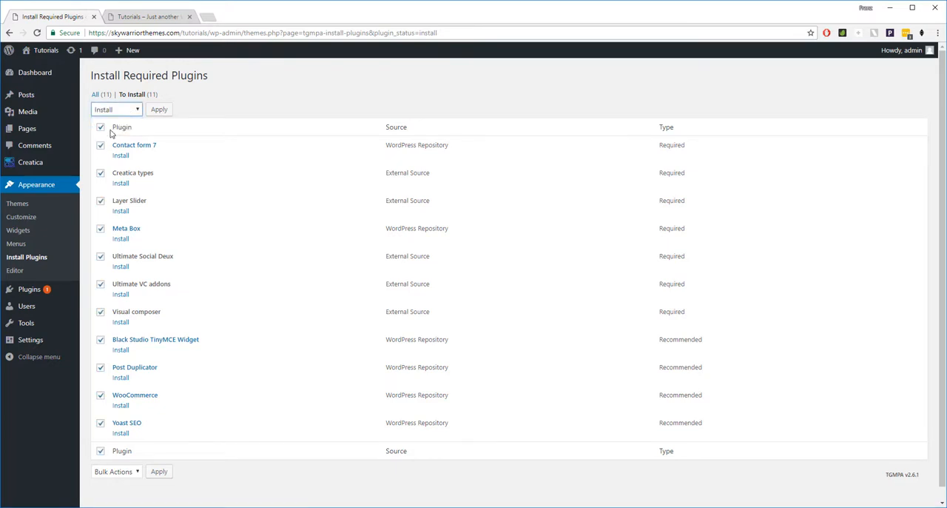
{"action": "left_click", "coordinate": [159, 109]}
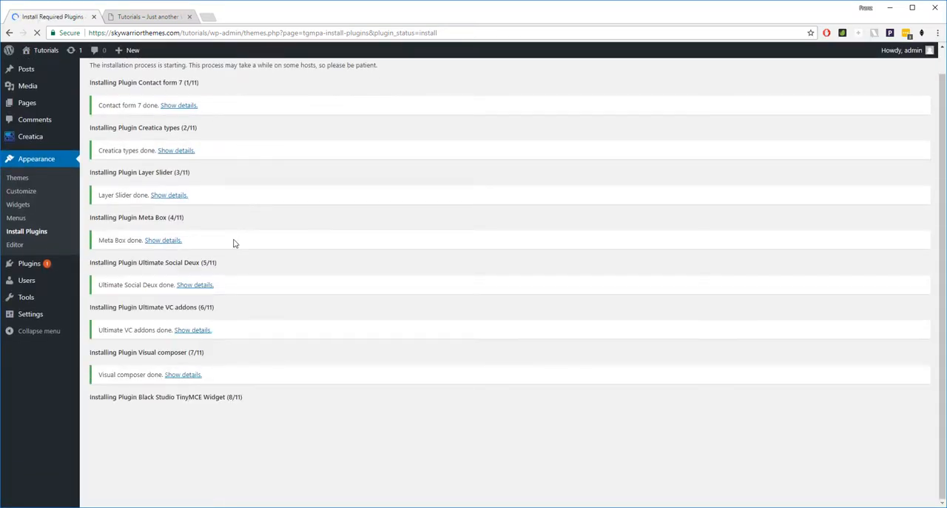
{"action": "scroll", "scroll_direction": "down", "scroll_amount": 3}
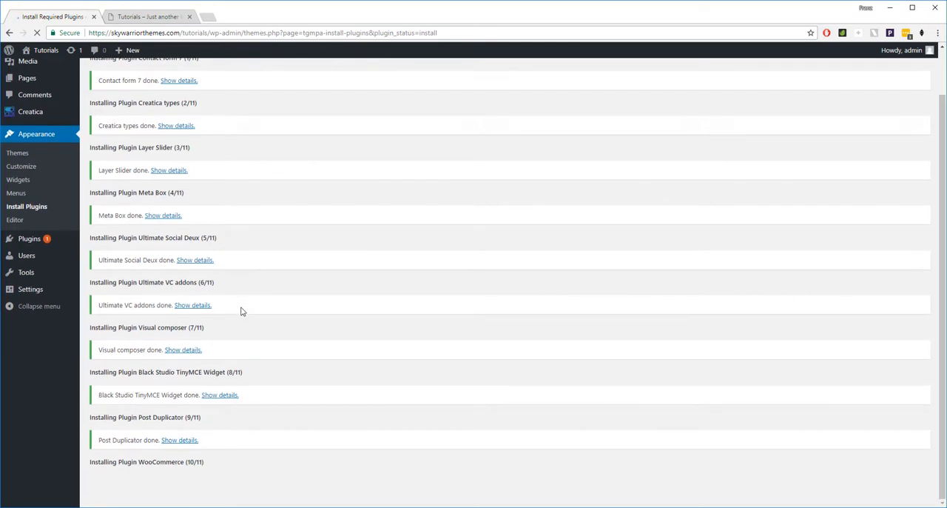
{"action": "scroll", "scroll_direction": "down", "scroll_amount": 3}
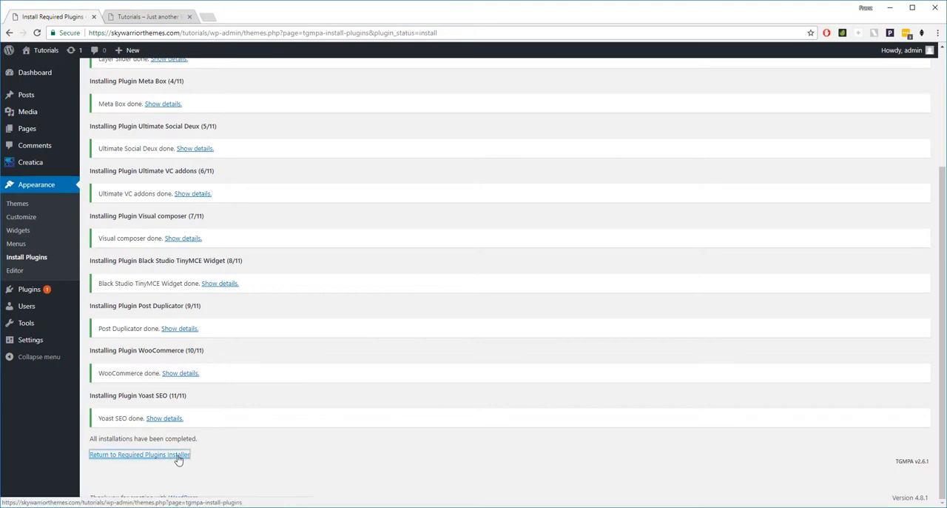
Select all ten installed Creatica plugins and apply the Activate bulk action.
{"action": "left_click", "coordinate": [139, 455]}
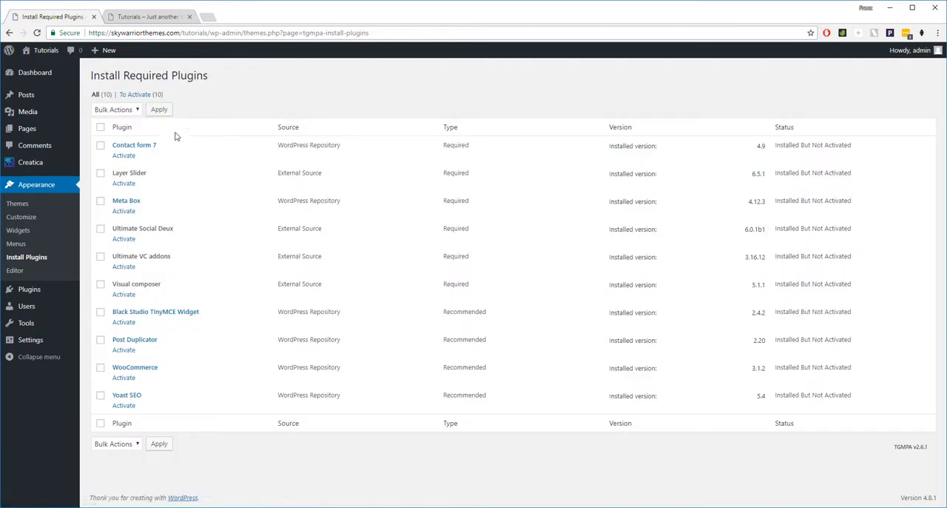
{"action": "left_click", "coordinate": [100, 126]}
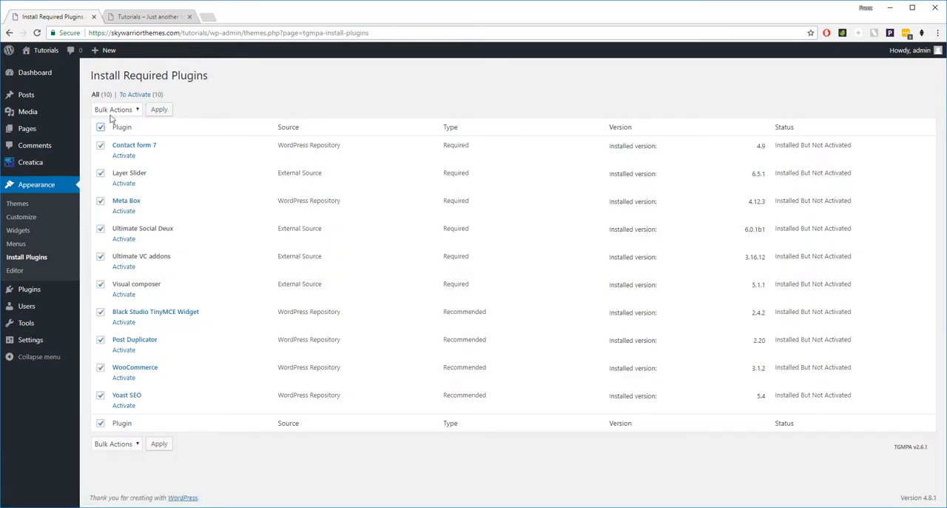
{"action": "left_click", "coordinate": [115, 109]}
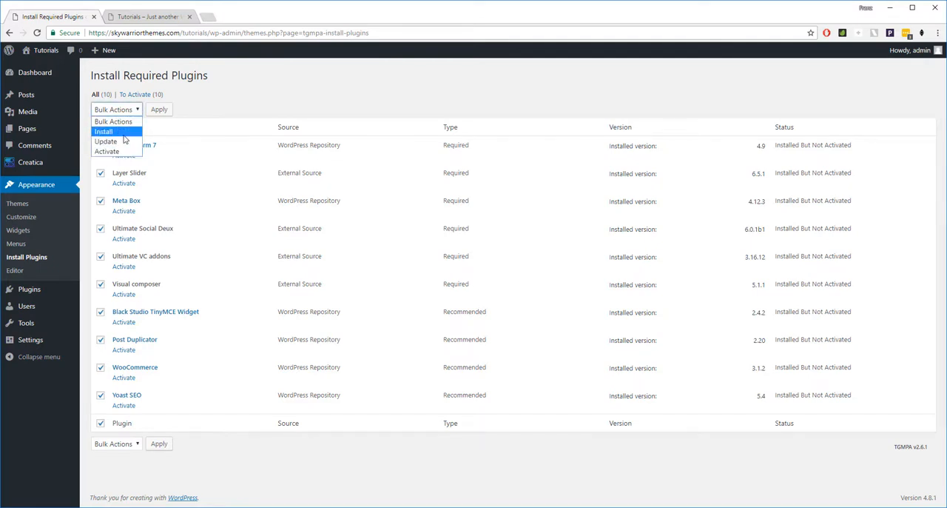
{"action": "mouse_move", "coordinate": [106, 151]}
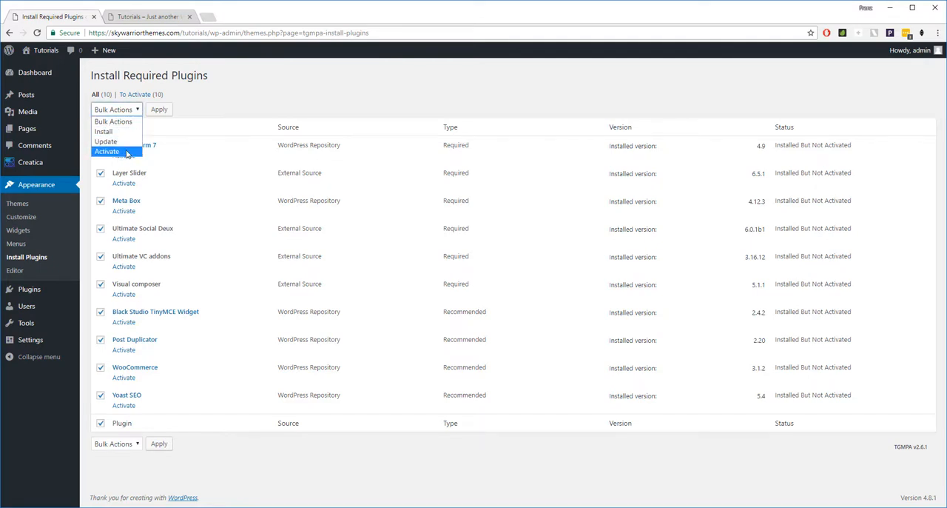
{"action": "left_click", "coordinate": [106, 151]}
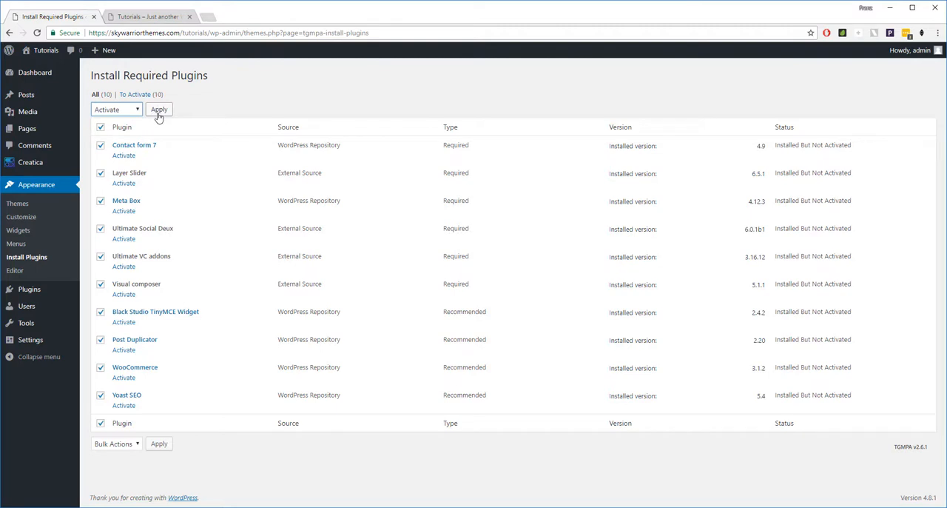
{"action": "left_click", "coordinate": [159, 110]}
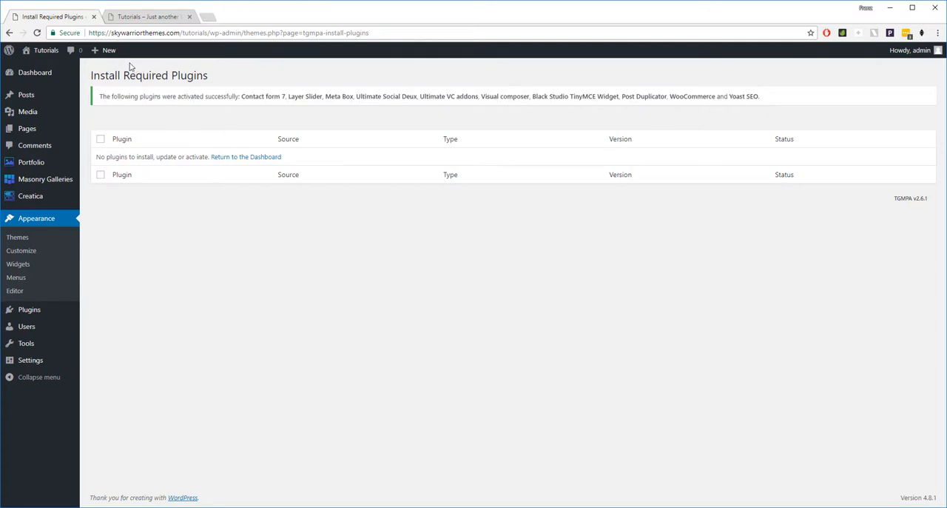
Reload the Tutorials site front end to see the Hello world post in the Creatica theme.
{"action": "left_click", "coordinate": [148, 16]}
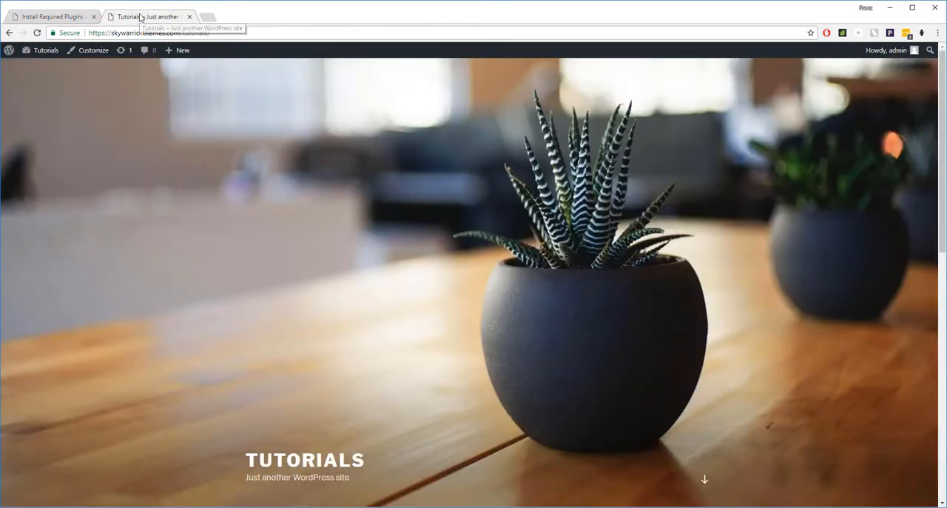
{"action": "mouse_move", "coordinate": [37, 33]}
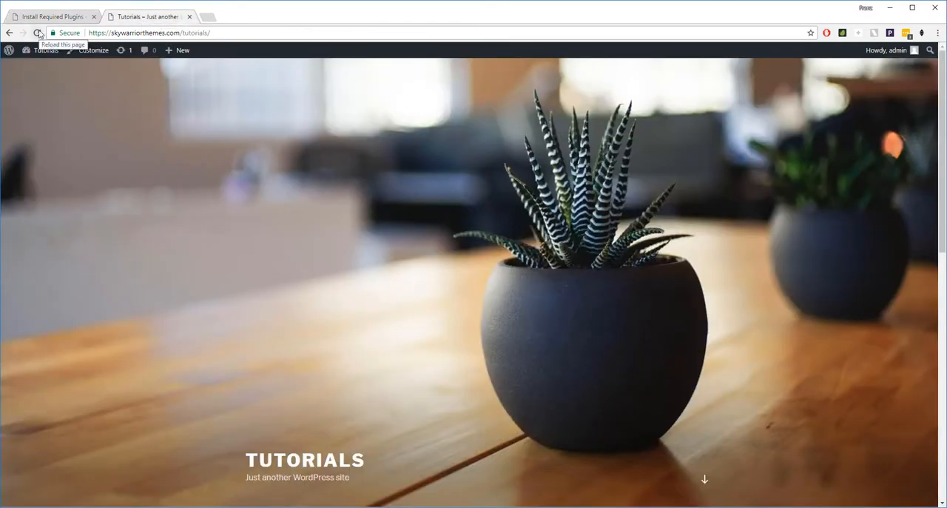
{"action": "left_click", "coordinate": [38, 32]}
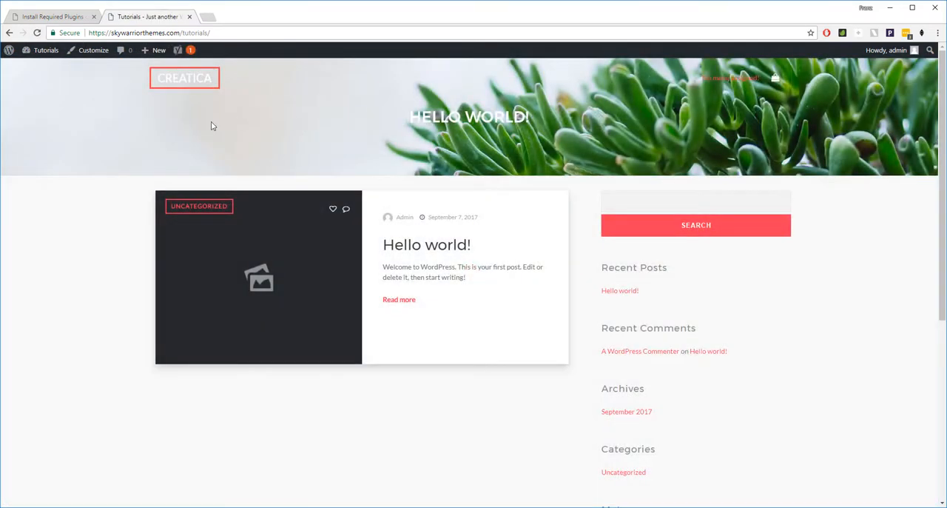
{"action": "mouse_move", "coordinate": [535, 103]}
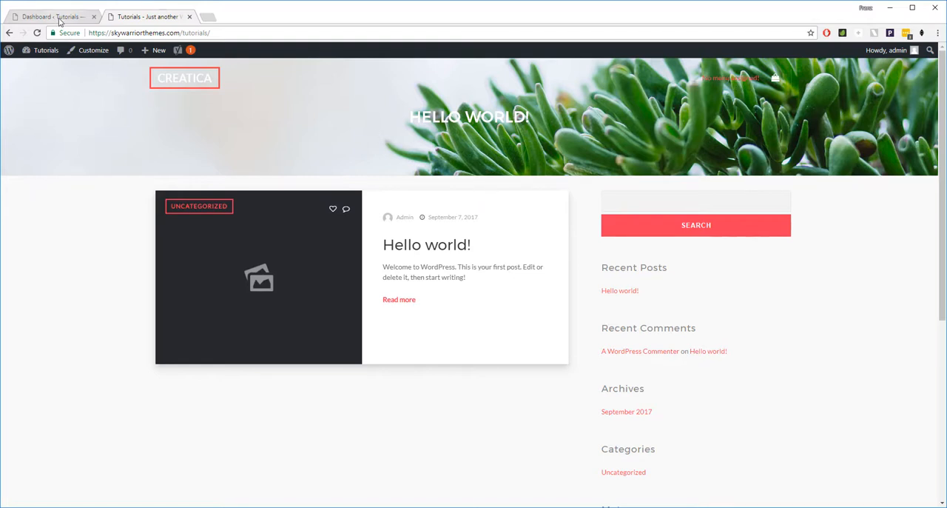
Return to the dashboard and go to Creatica > Demo Importer.
{"action": "left_click", "coordinate": [52, 16]}
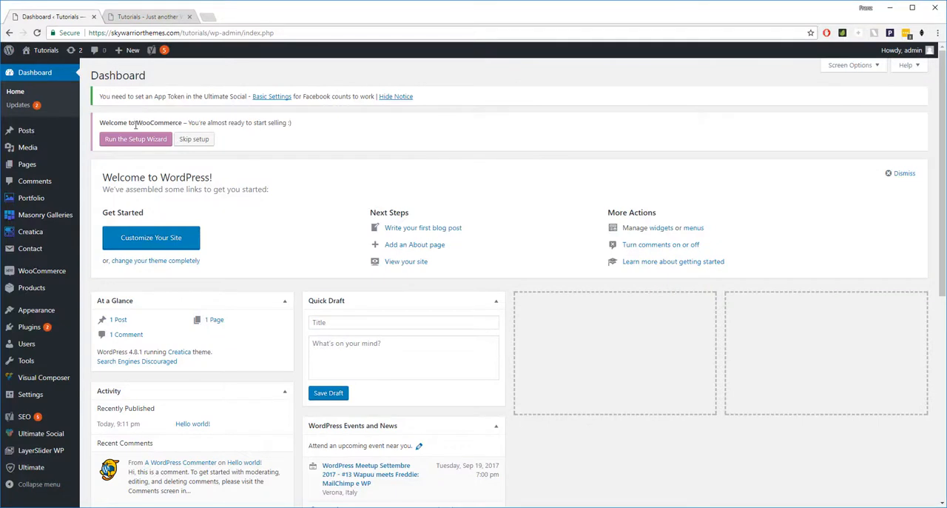
{"action": "mouse_move", "coordinate": [30, 232]}
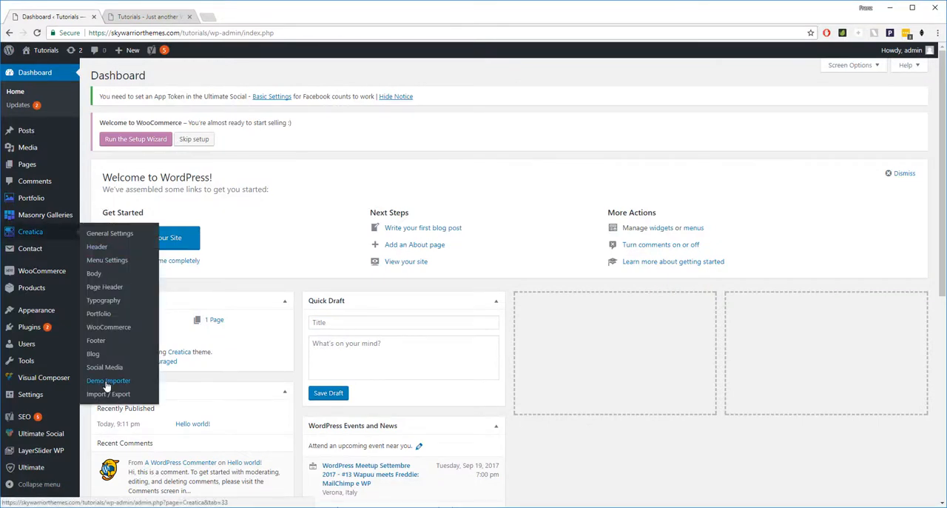
{"action": "left_click", "coordinate": [108, 380]}
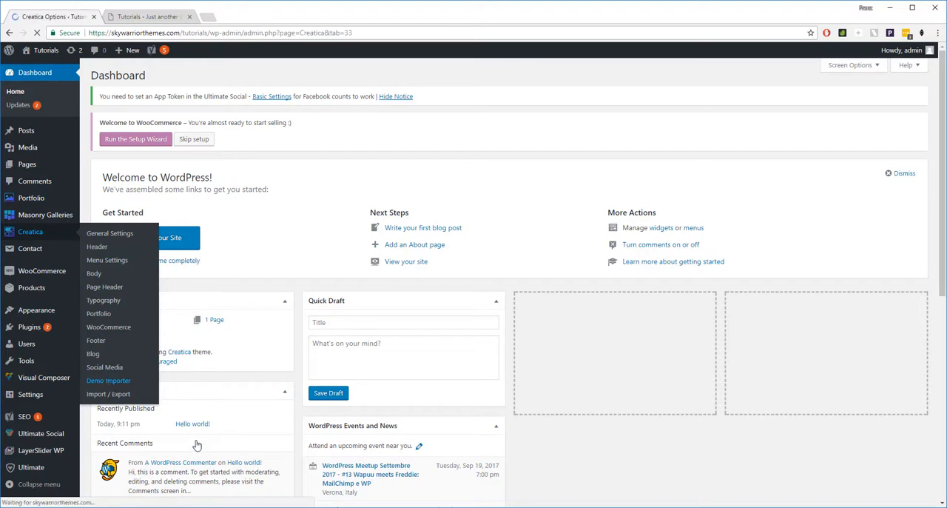
Browse the Demo Importer grid of Agency, App, Blog and Church demos.
{"action": "left_click", "coordinate": [109, 380]}
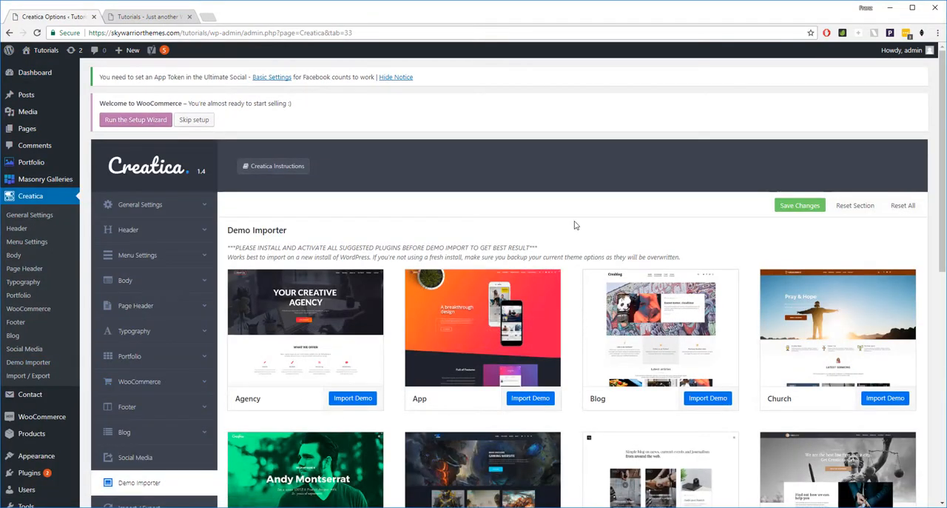
{"action": "scroll", "scroll_direction": "down", "scroll_amount": 3}
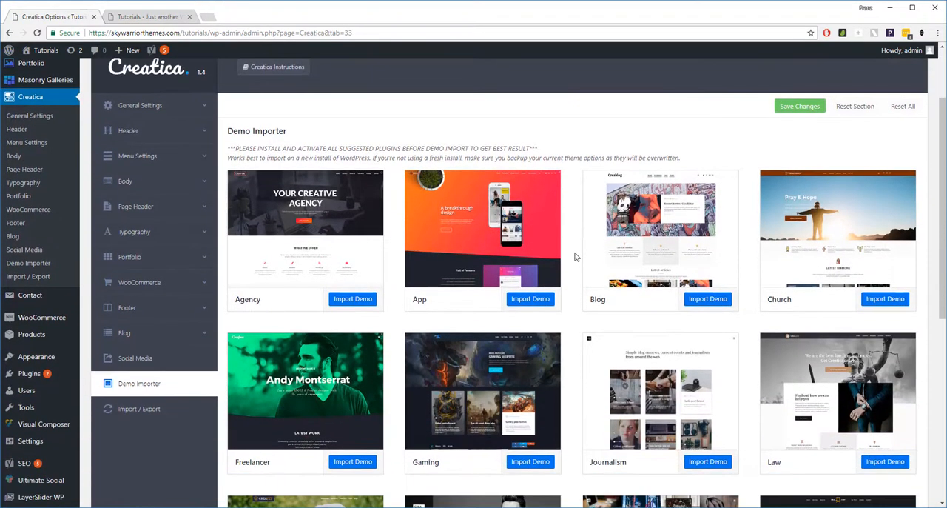
{"action": "scroll", "scroll_direction": "down", "scroll_amount": 3}
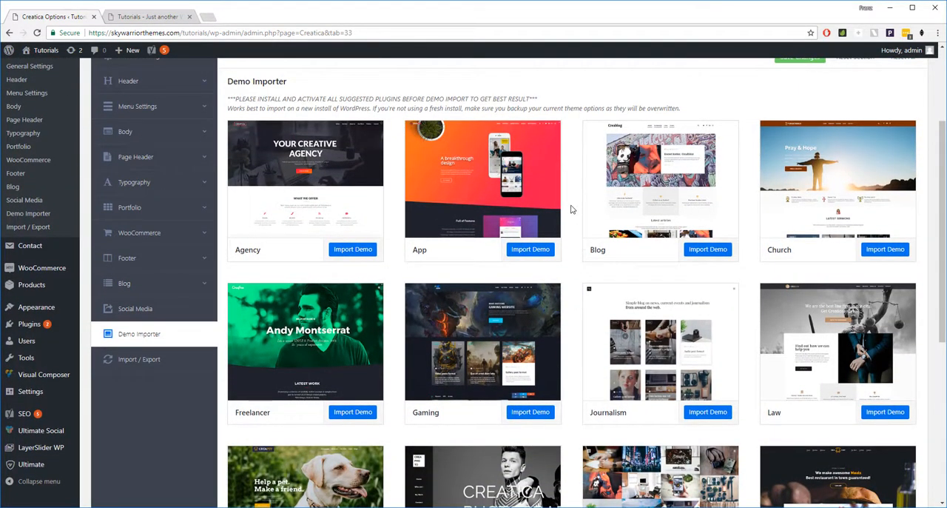
{"action": "mouse_move", "coordinate": [484, 182]}
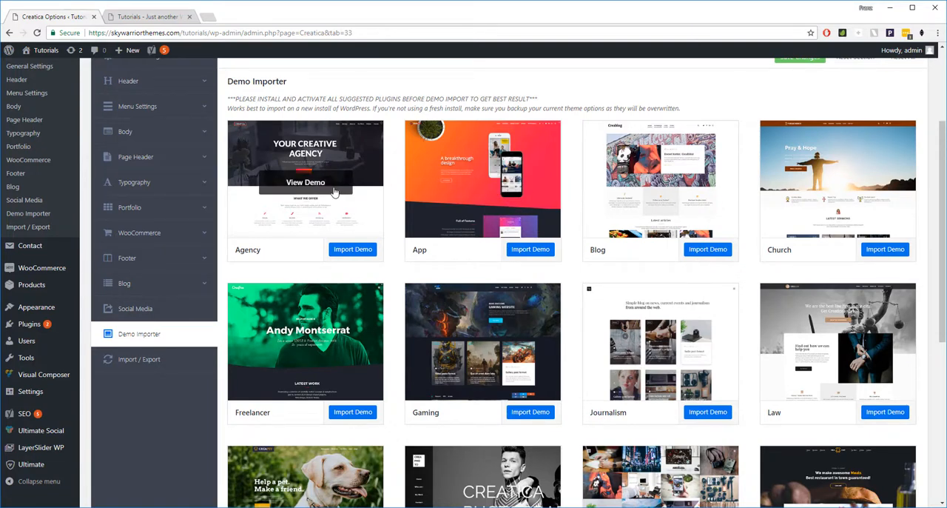
{"action": "scroll", "scroll_direction": "down", "scroll_amount": 3}
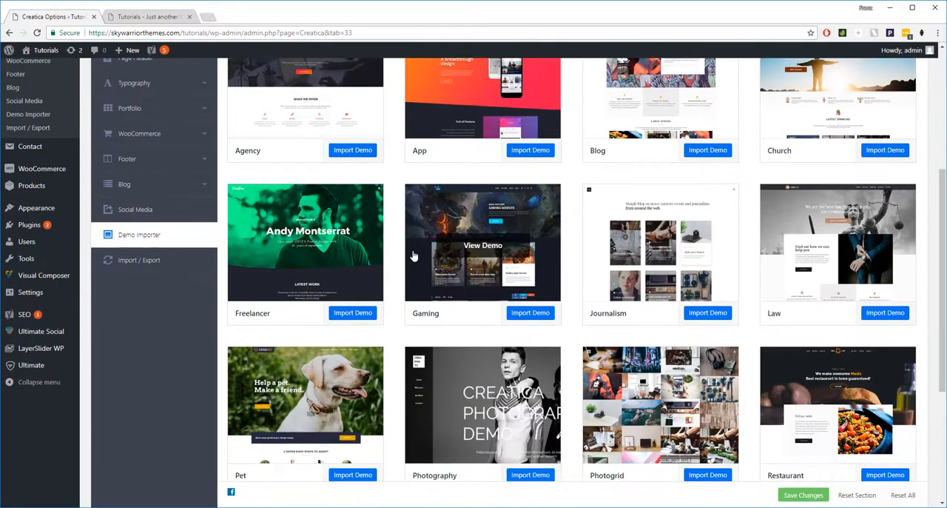
{"action": "scroll", "scroll_direction": "down", "scroll_amount": 3}
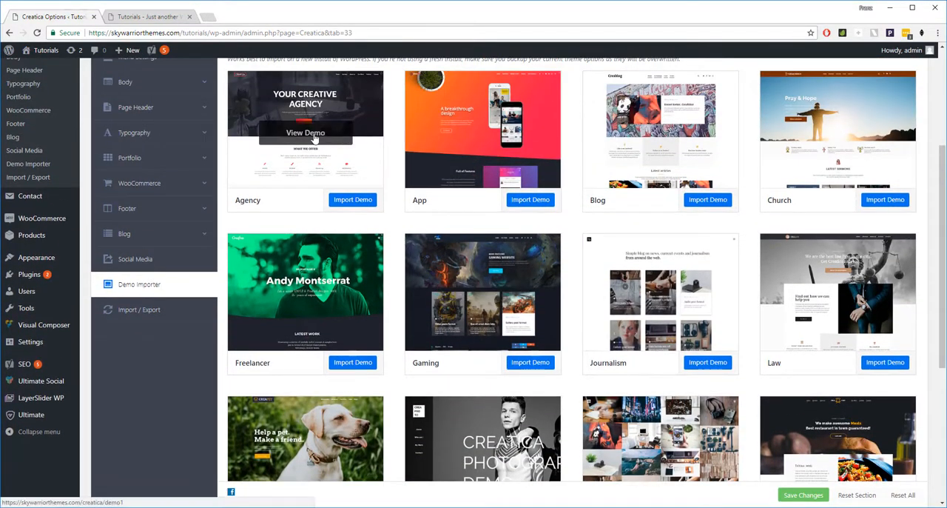
View the Agency demo's 'Your Creative Agency' homepage preview and scroll through it.
{"action": "left_click", "coordinate": [305, 133]}
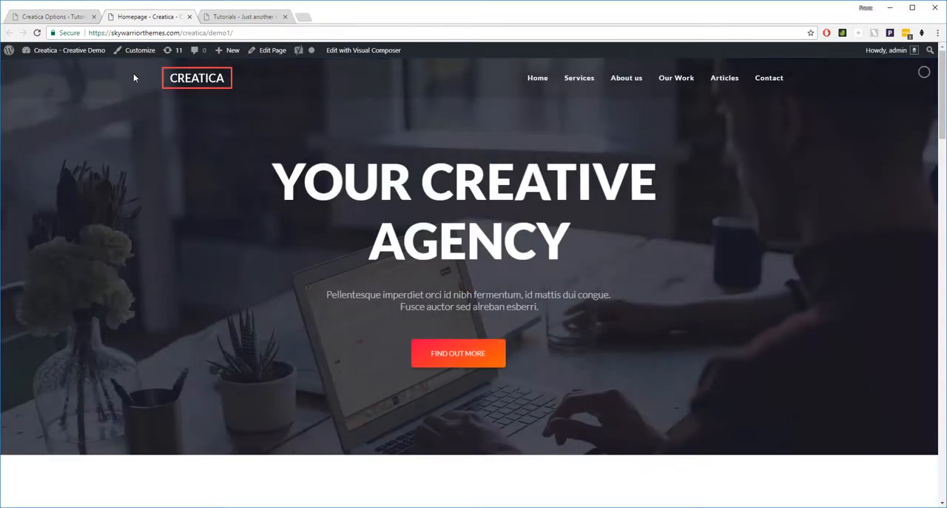
{"action": "mouse_move", "coordinate": [262, 187]}
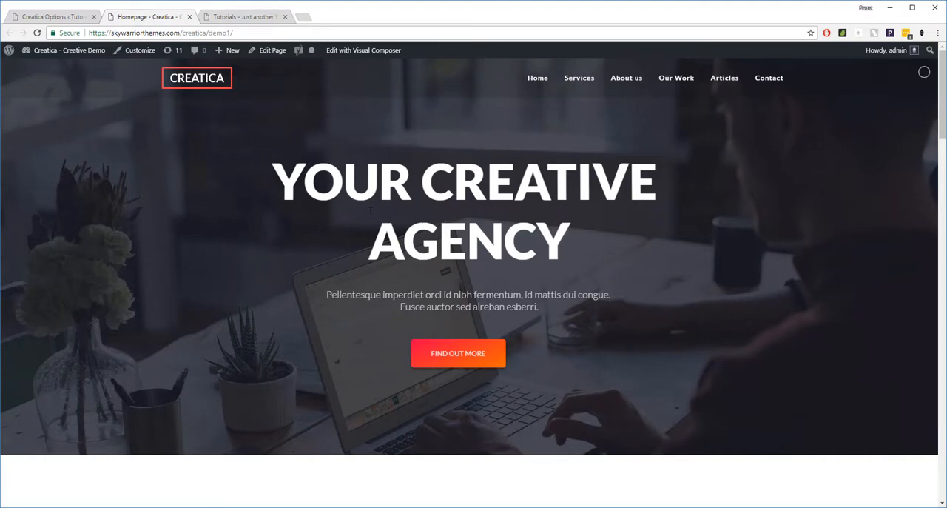
{"action": "scroll", "scroll_direction": "down", "scroll_amount": 3}
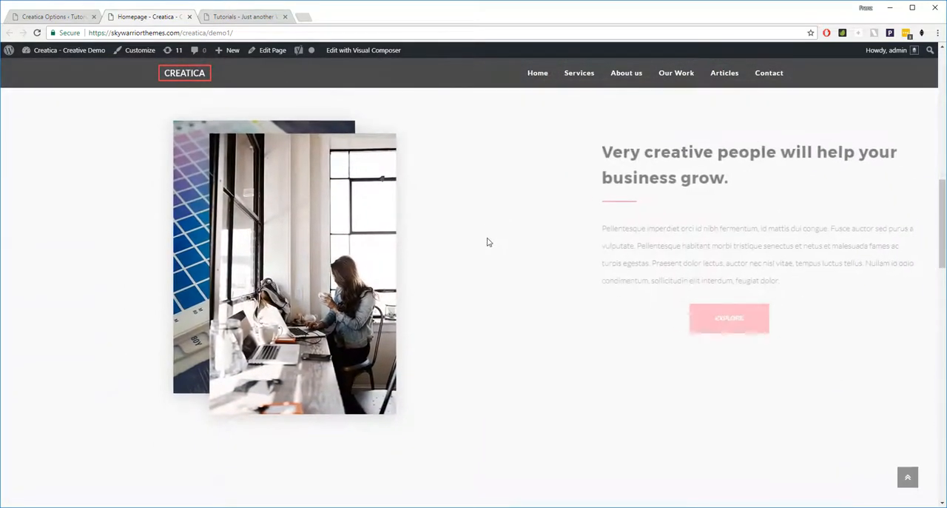
{"action": "scroll", "scroll_direction": "down", "scroll_amount": 3}
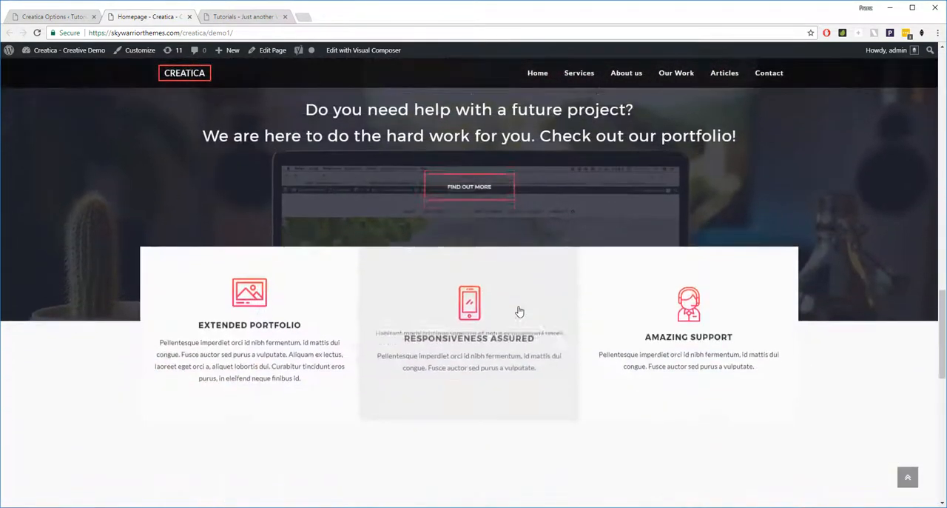
{"action": "scroll", "scroll_direction": "down", "scroll_amount": 3}
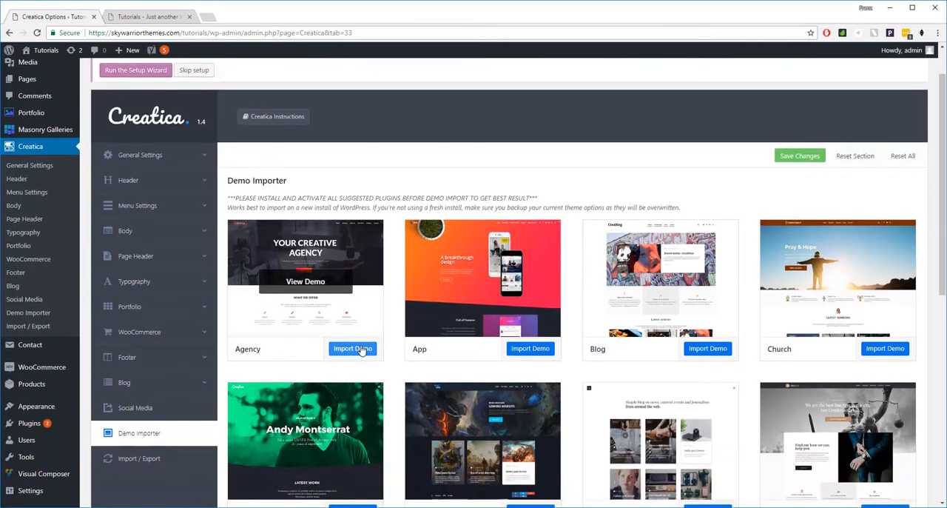
{"action": "mouse_move", "coordinate": [342, 361]}
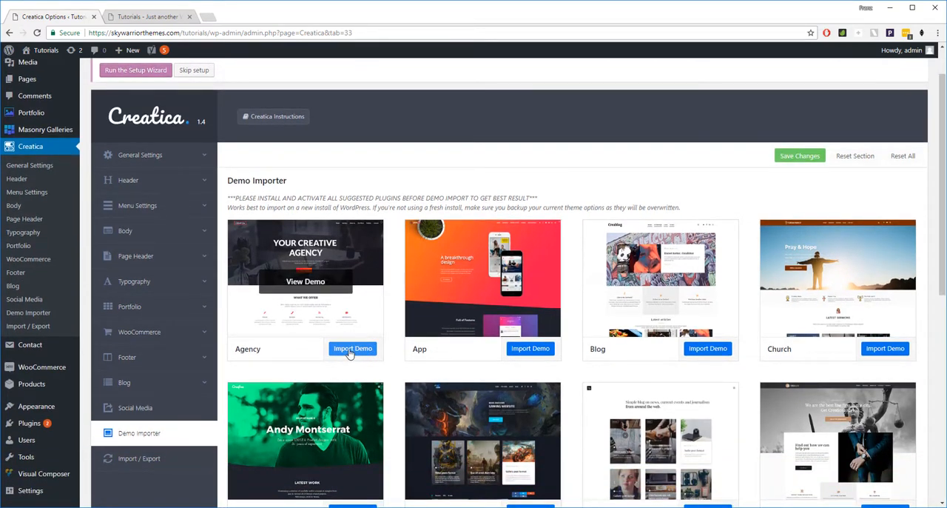
Import the Agency demo and confirm OK, leaving it showing Please Wait.
{"action": "left_click", "coordinate": [352, 348]}
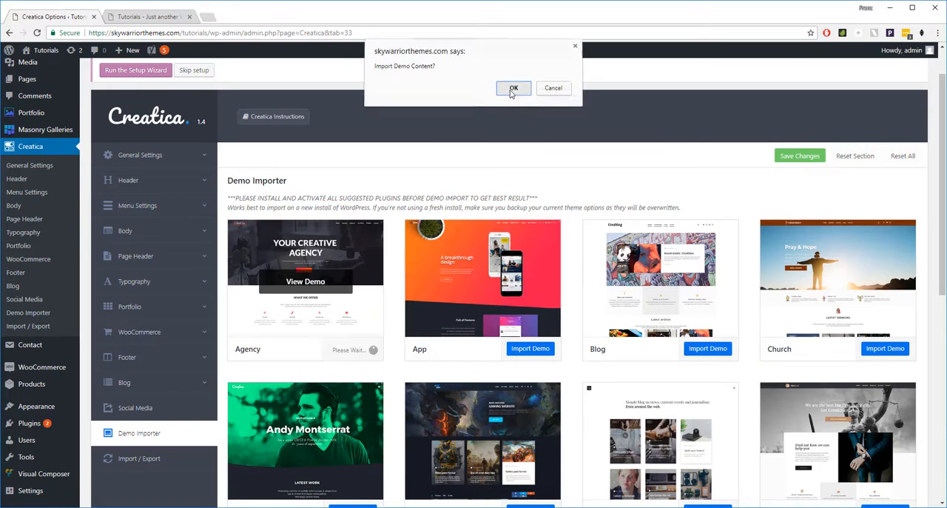
{"action": "left_click", "coordinate": [513, 88]}
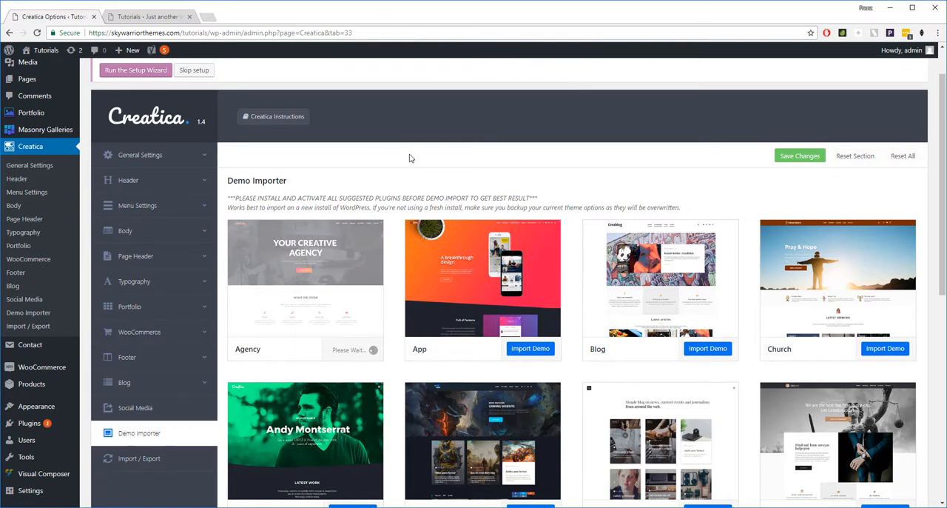
{"action": "mouse_move", "coordinate": [433, 188]}
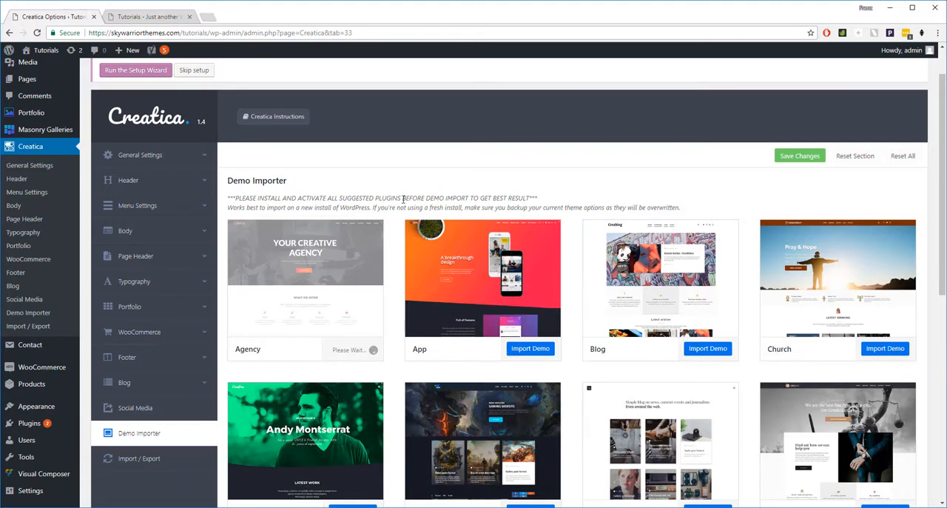
{"action": "scroll", "scroll_direction": "down", "scroll_amount": 3}
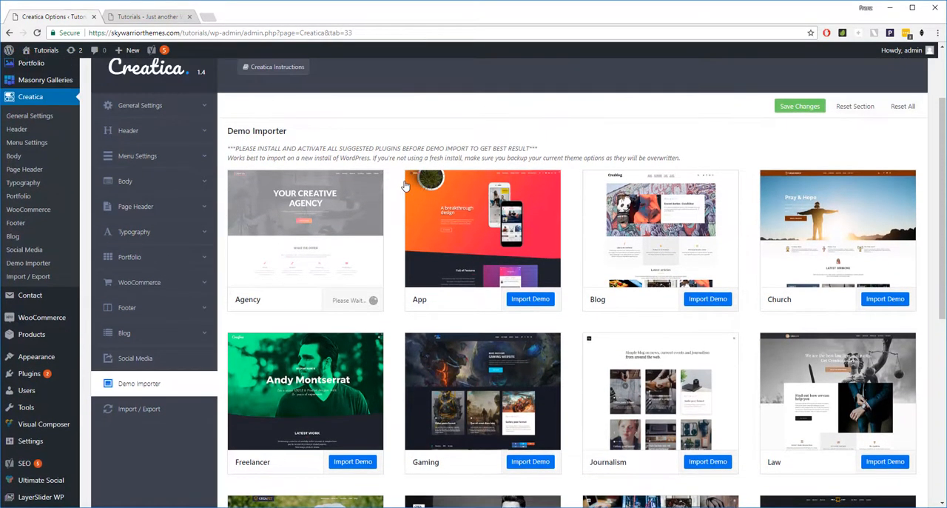
{"action": "mouse_move", "coordinate": [383, 158]}
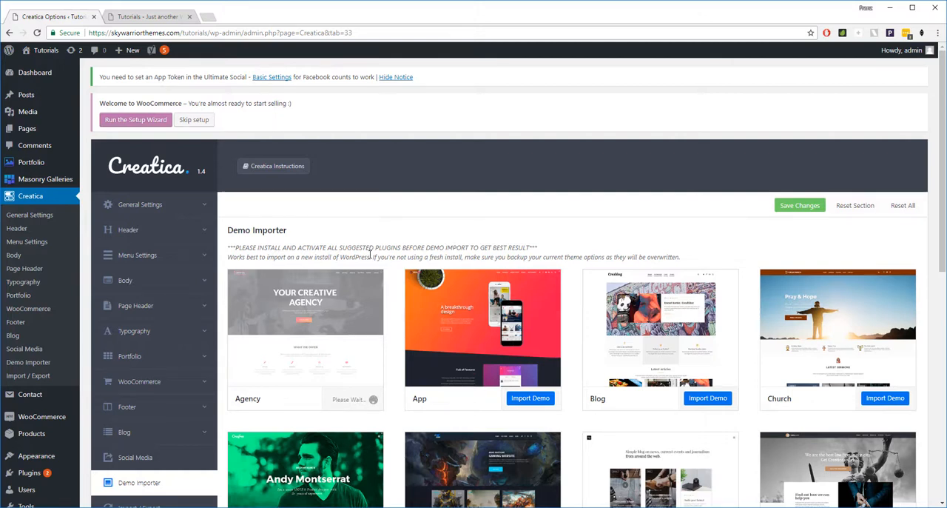
Wait on the Demo Importer page until the Agency card reads Imported.
{"action": "left_click", "coordinate": [358, 401]}
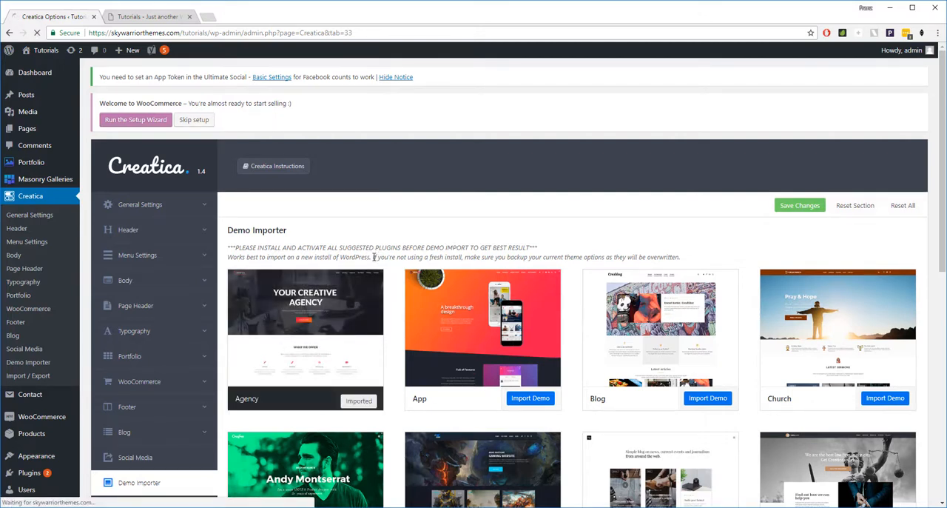
{"action": "left_click", "coordinate": [799, 205]}
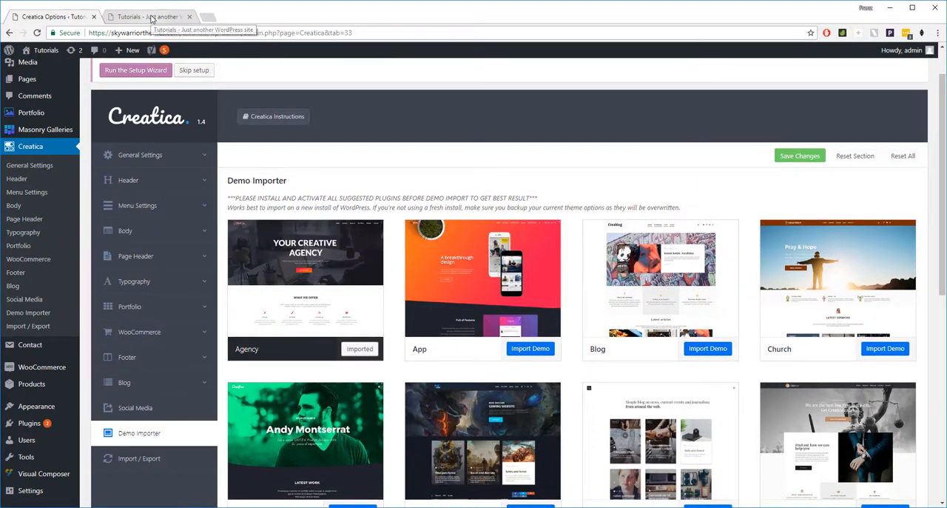
Review the front page's imported Agency homepage, scrolling through services, portfolio and footer sections.
{"action": "left_click", "coordinate": [146, 16]}
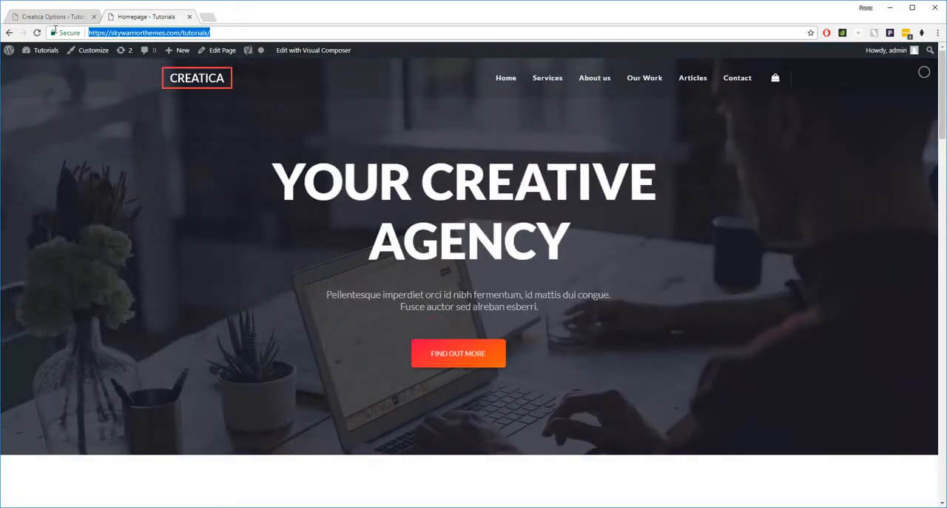
{"action": "scroll", "scroll_direction": "down", "scroll_amount": 3}
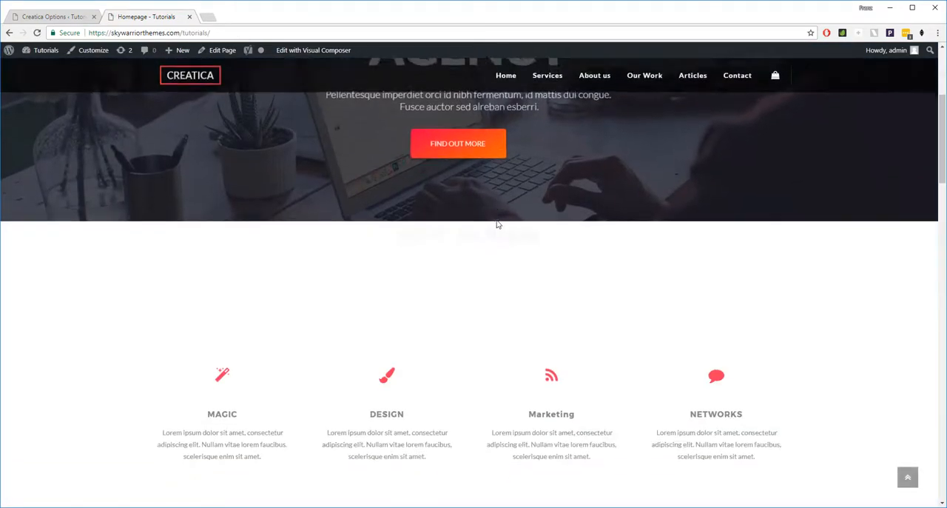
{"action": "scroll", "scroll_direction": "down", "scroll_amount": 3}
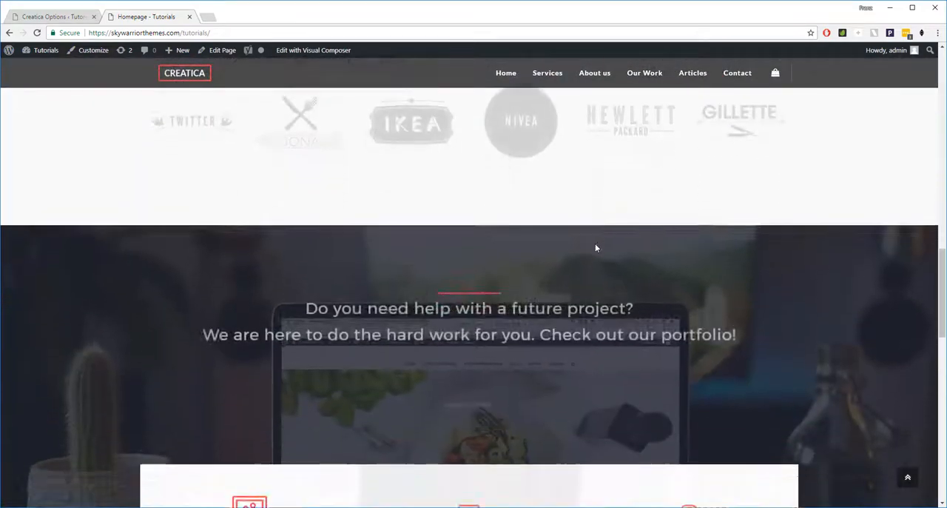
{"action": "scroll", "scroll_direction": "down", "scroll_amount": 3}
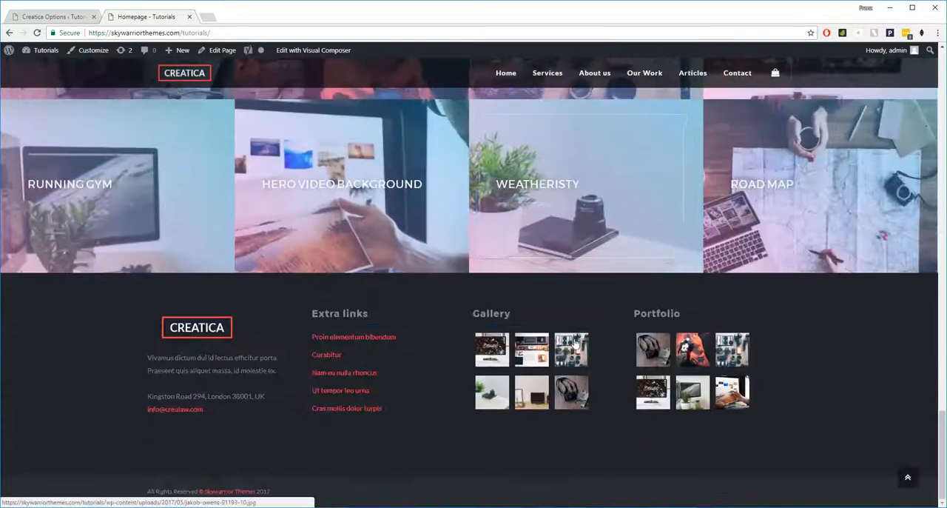
{"action": "scroll", "scroll_direction": "up", "scroll_amount": 3}
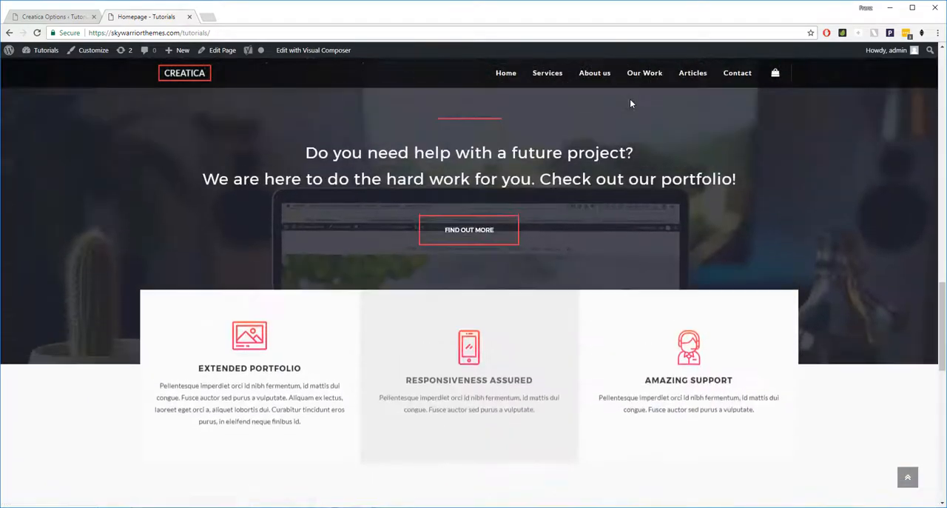
Navigate to the Our Work page and browse its imported portfolio grid.
{"action": "left_click", "coordinate": [645, 73]}
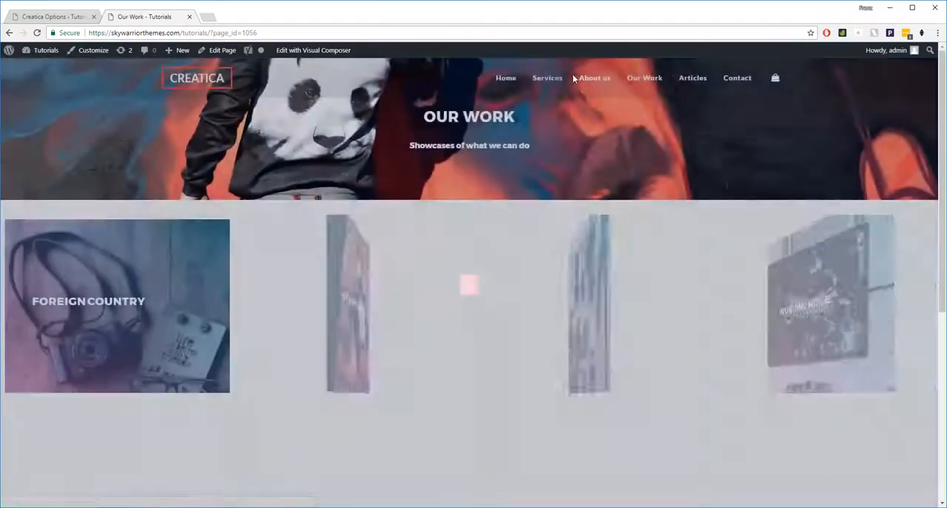
{"action": "scroll", "scroll_direction": "down", "scroll_amount": 3}
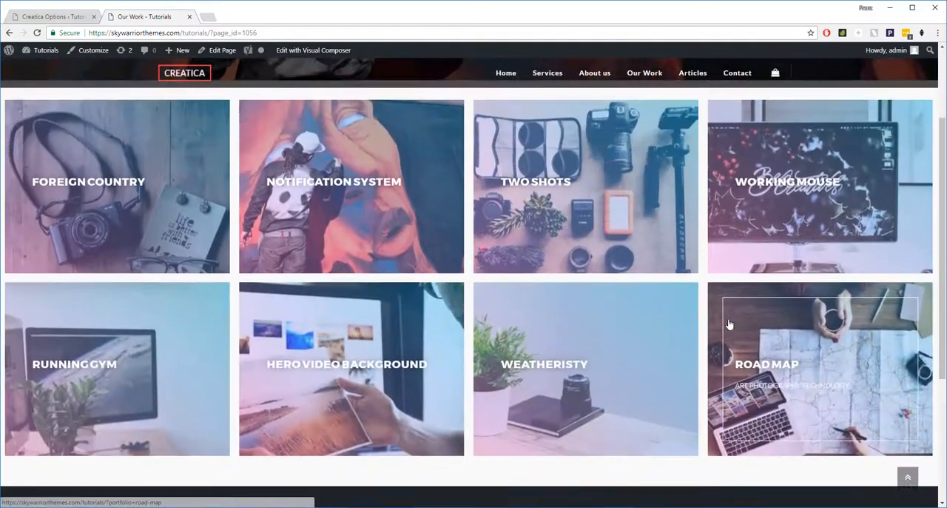